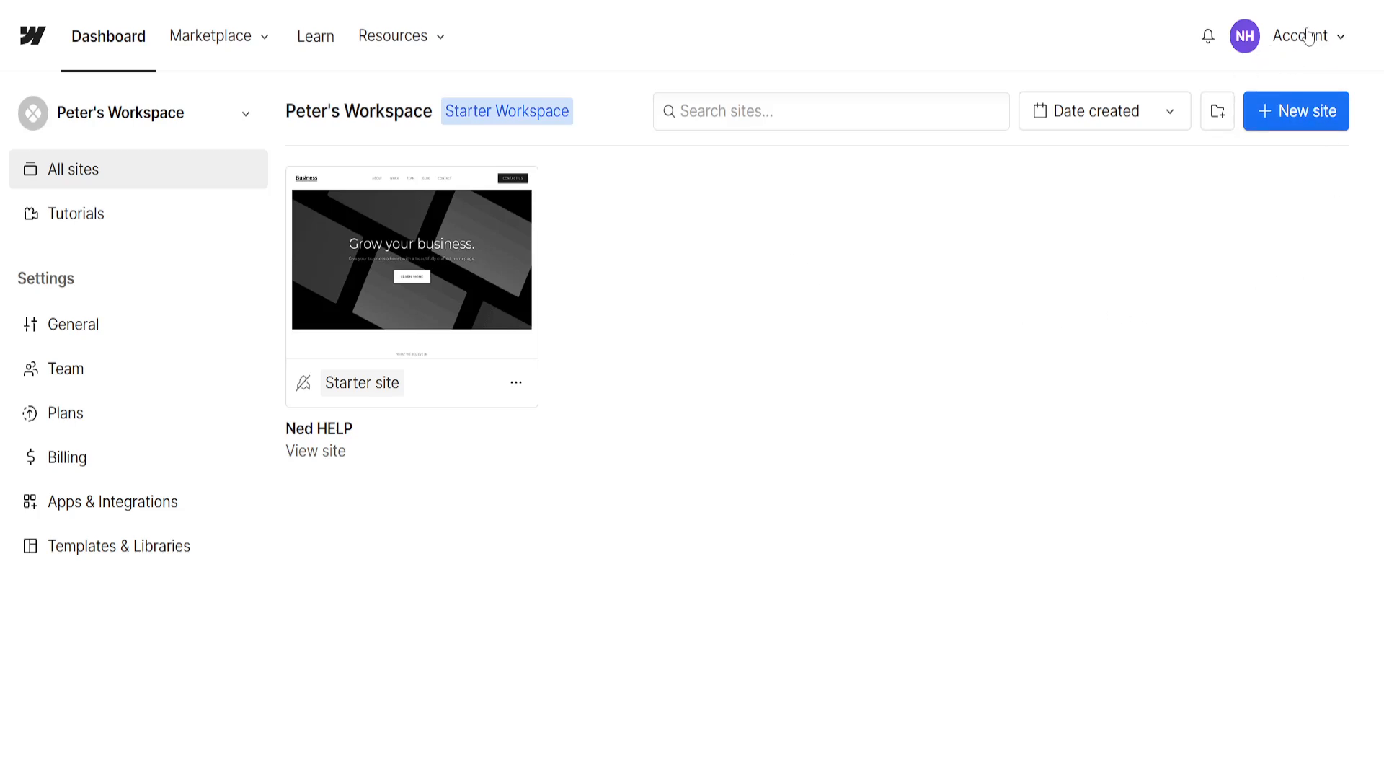
{"action": "mouse_move", "coordinate": [411, 246]}
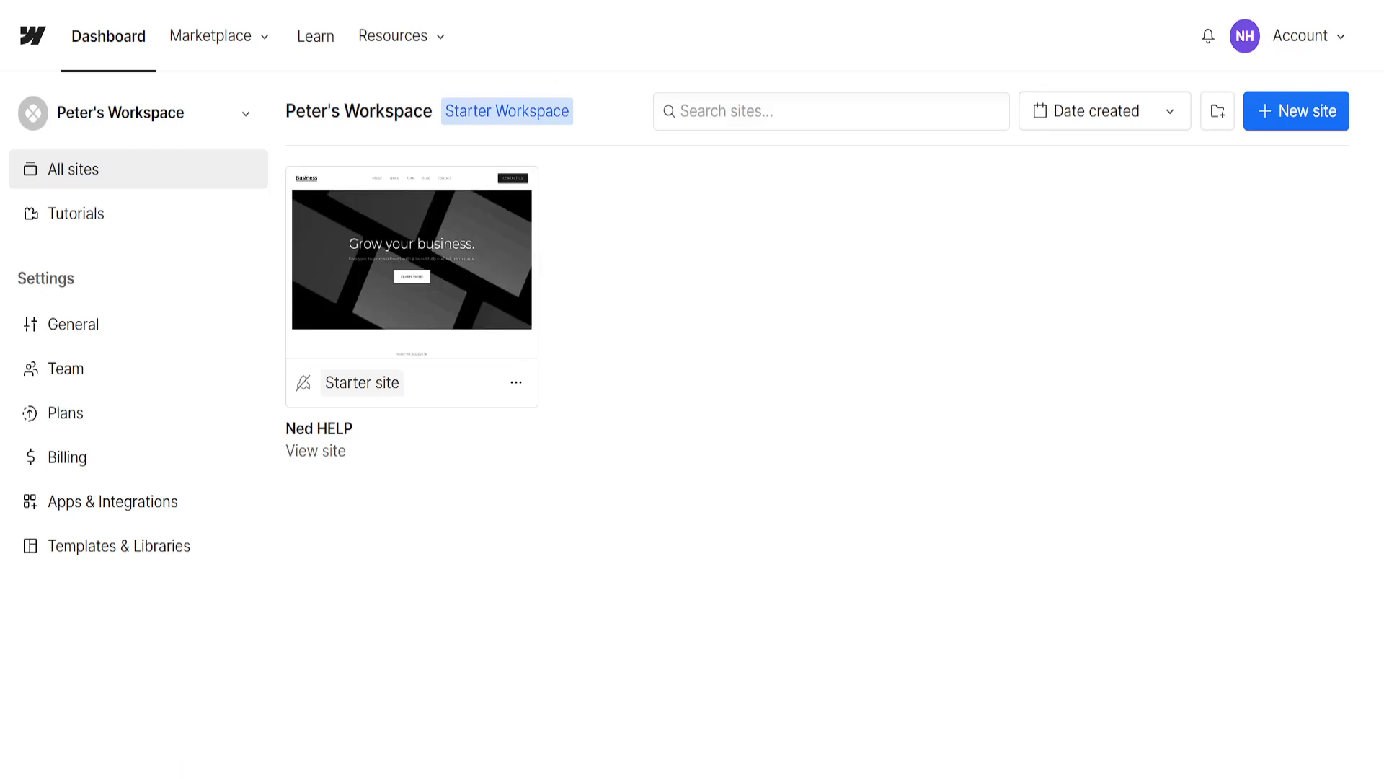
- Launch the Ned HELP site into the Designer with its Home page loaded
{"action": "left_click", "coordinate": [411, 259]}
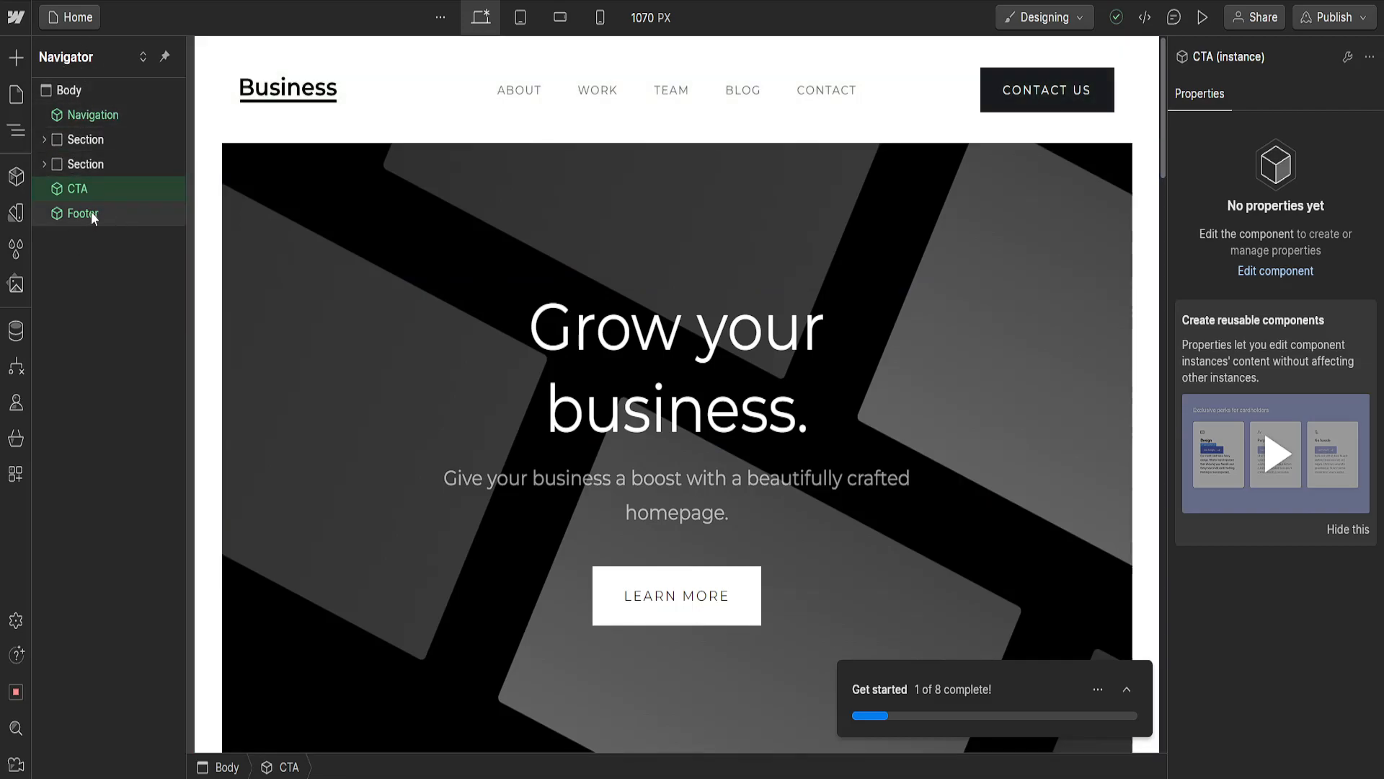
- Select the Footer instance from the Navigator, revealing the Powered by Webflow badge
{"action": "left_click", "coordinate": [84, 213]}
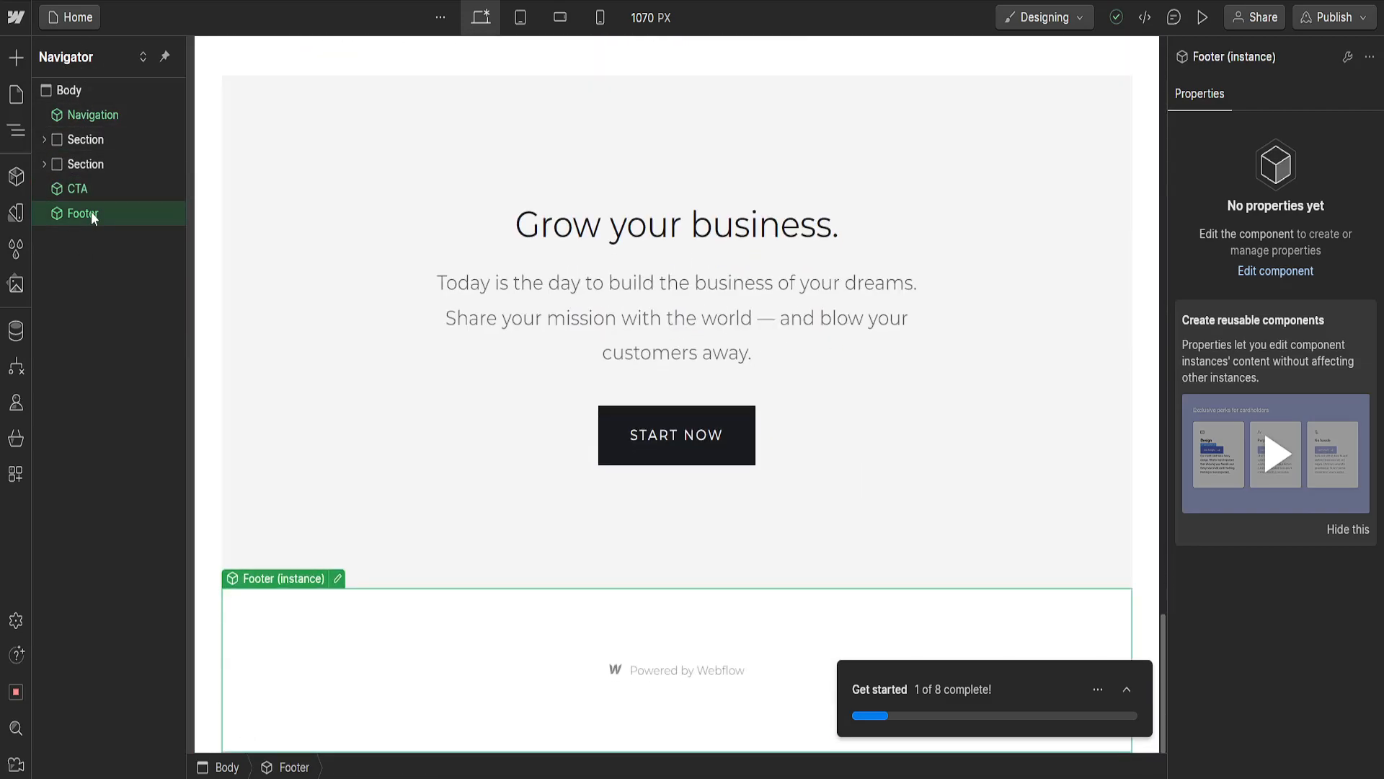
{"action": "mouse_move", "coordinate": [675, 632]}
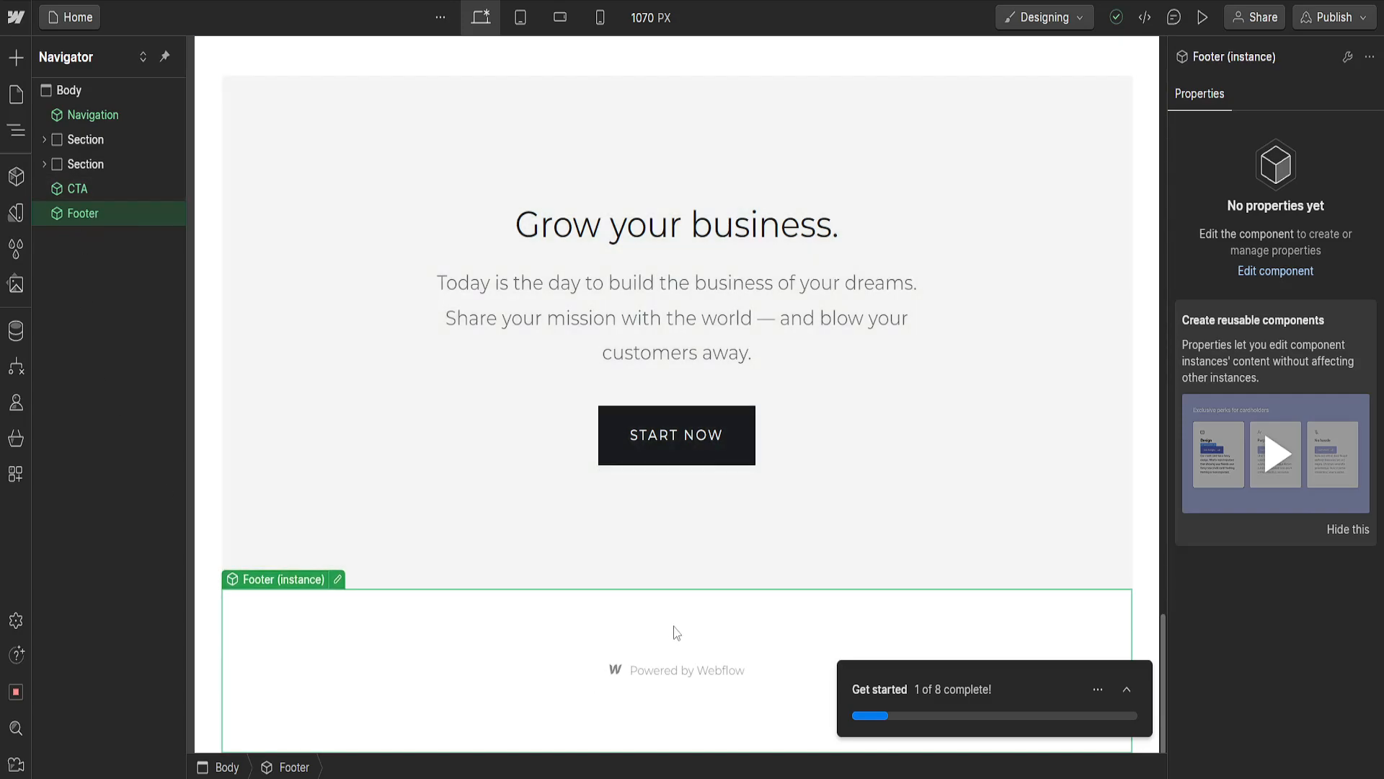
{"action": "mouse_move", "coordinate": [667, 684]}
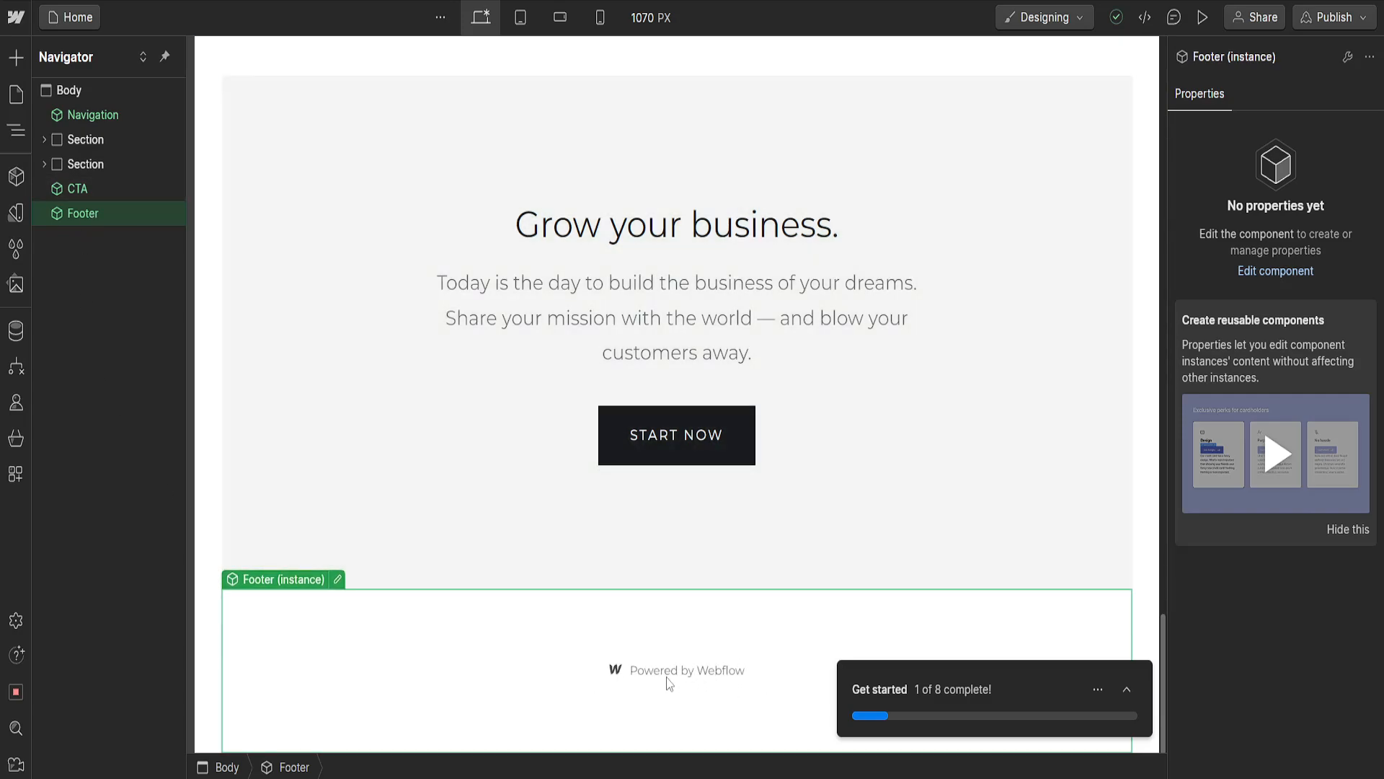
{"action": "mouse_move", "coordinate": [705, 678]}
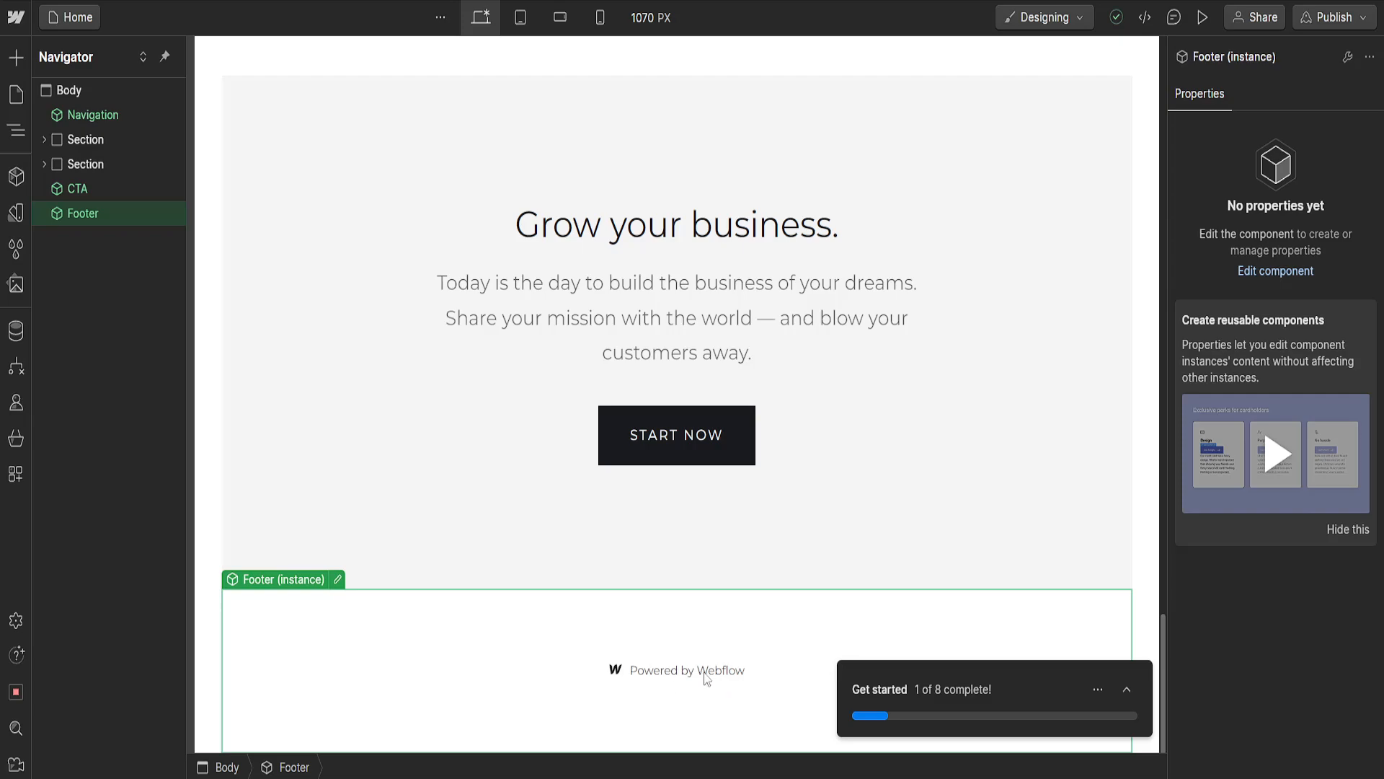
{"action": "mouse_move", "coordinate": [730, 633]}
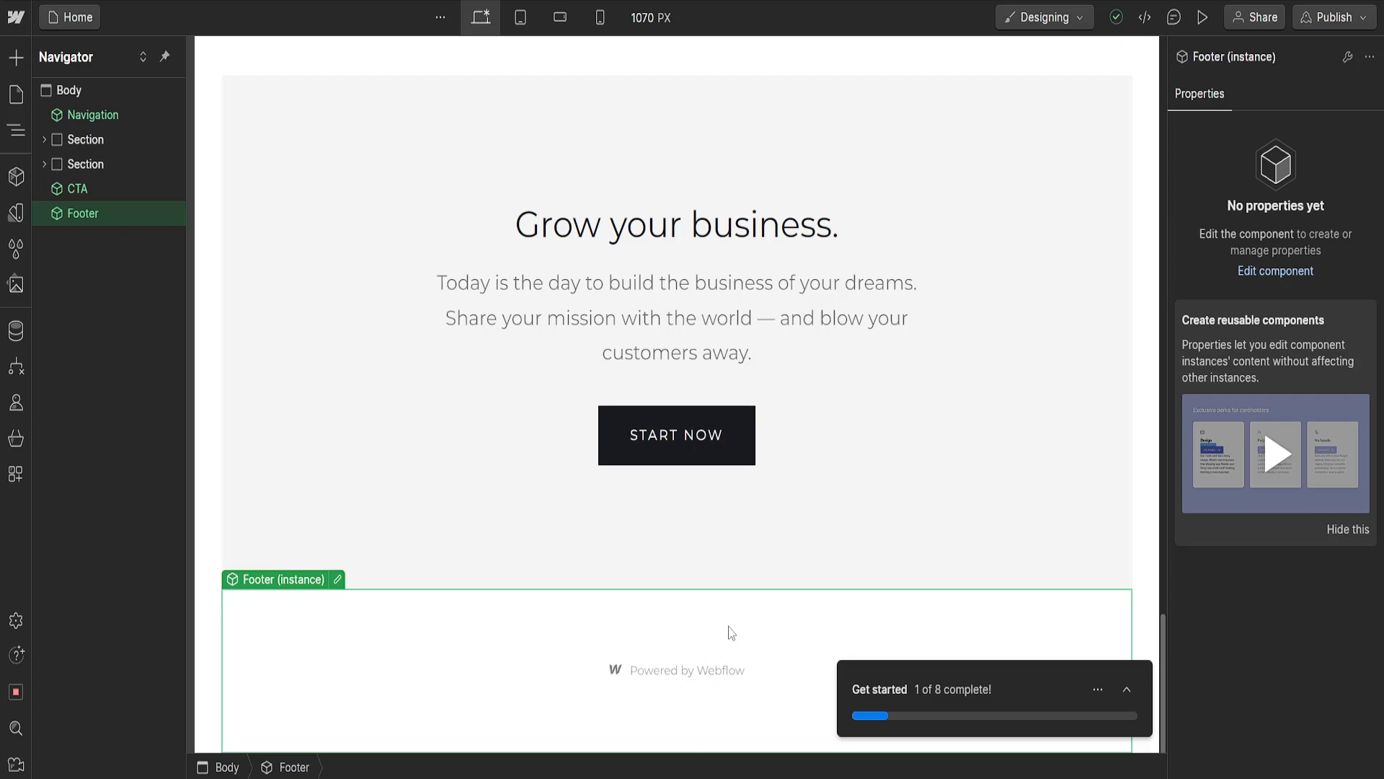
{"action": "mouse_move", "coordinate": [384, 640]}
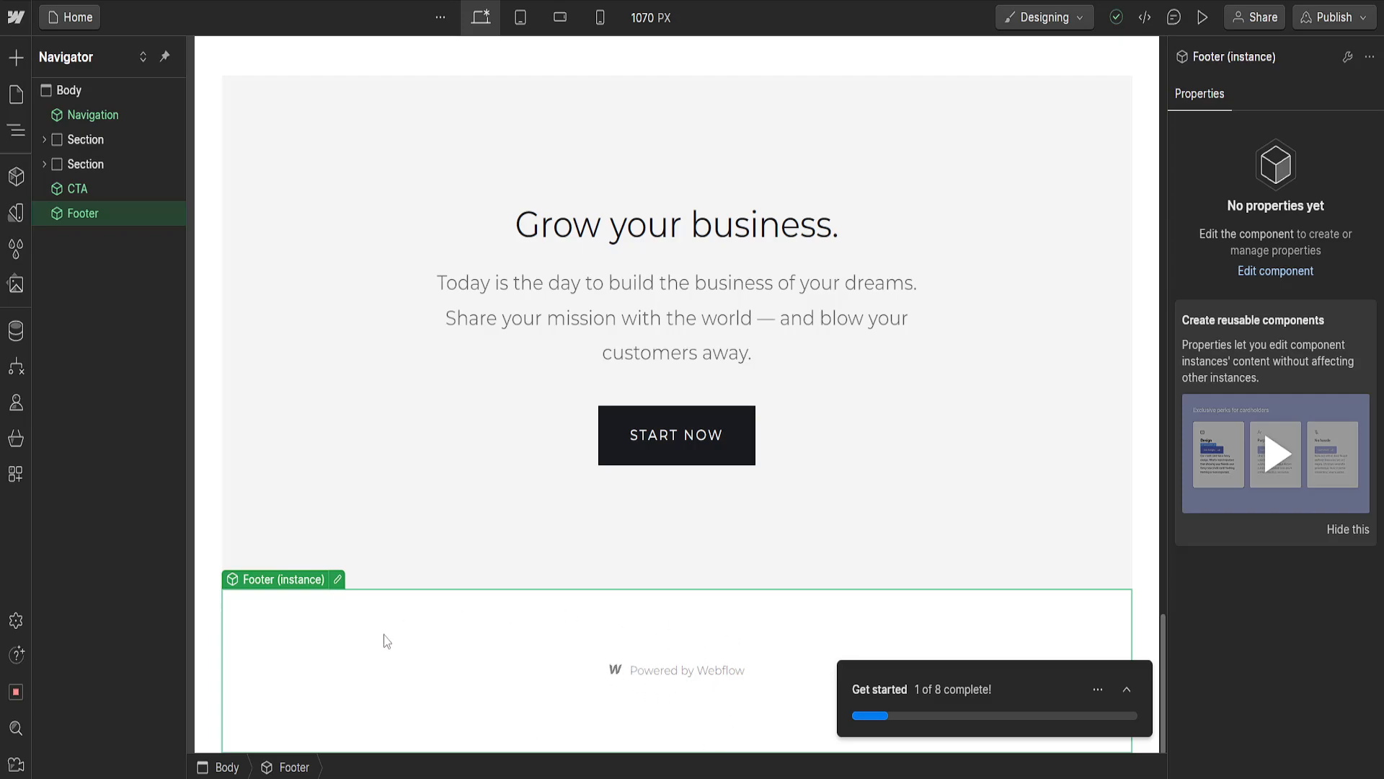
{"action": "mouse_move", "coordinate": [635, 640]}
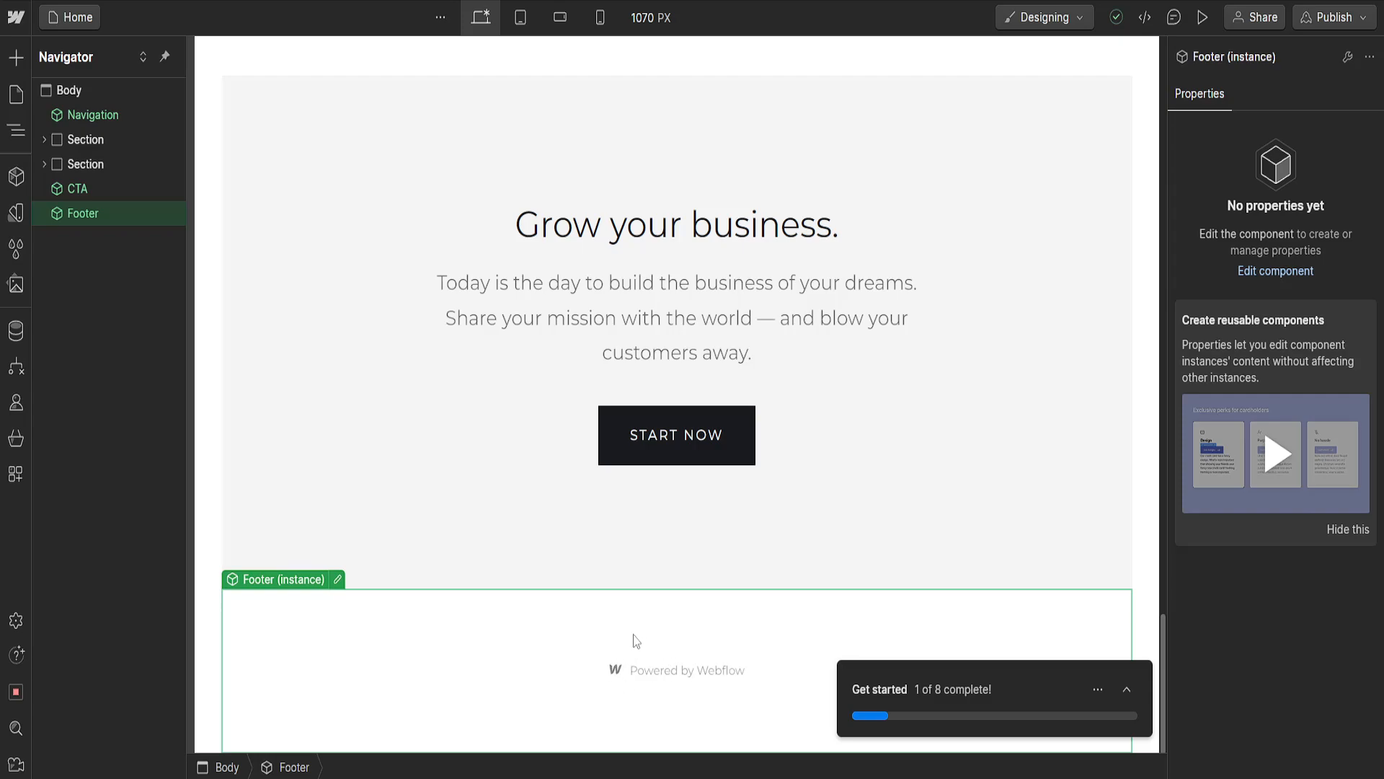
- Remove the Footer instance with its Webflow badge and scroll back up to the hero section
{"action": "left_click", "coordinate": [77, 188]}
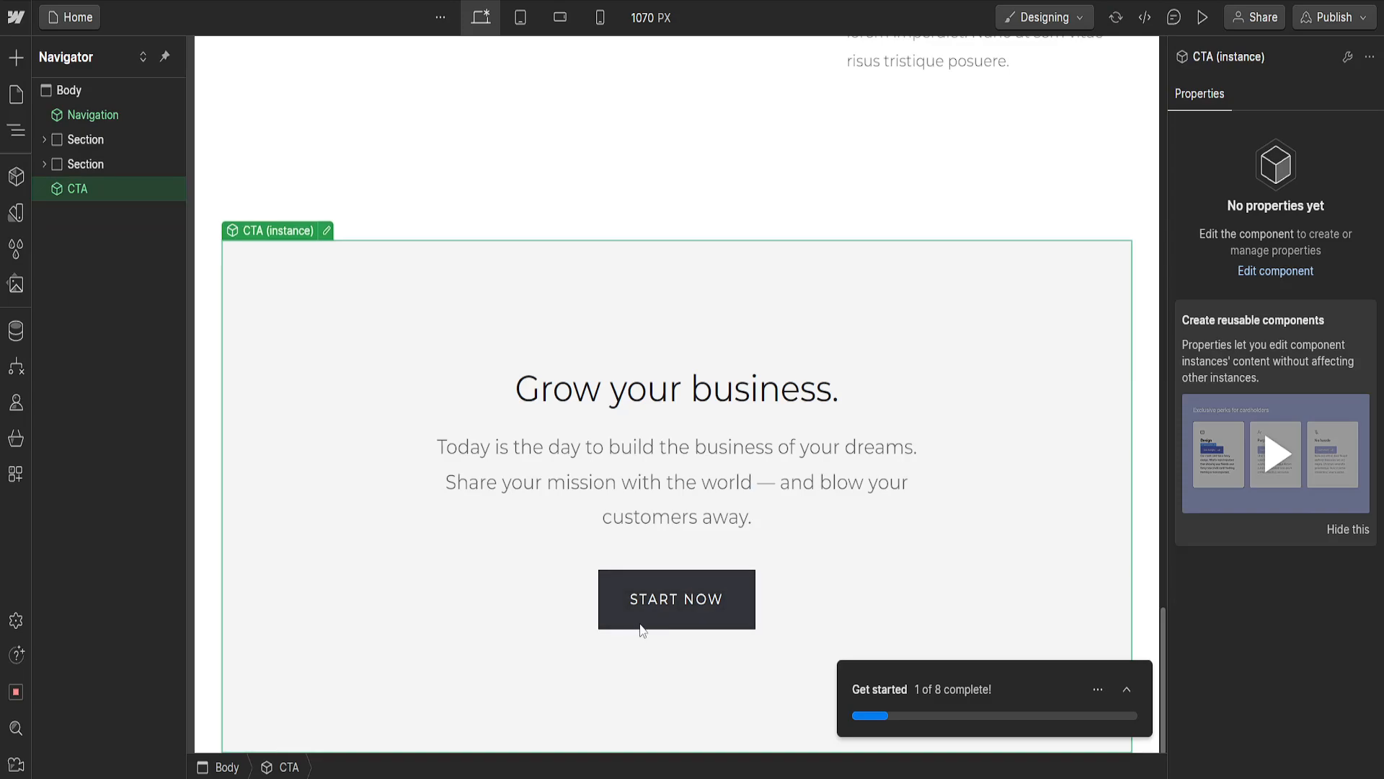
{"action": "mouse_move", "coordinate": [685, 693]}
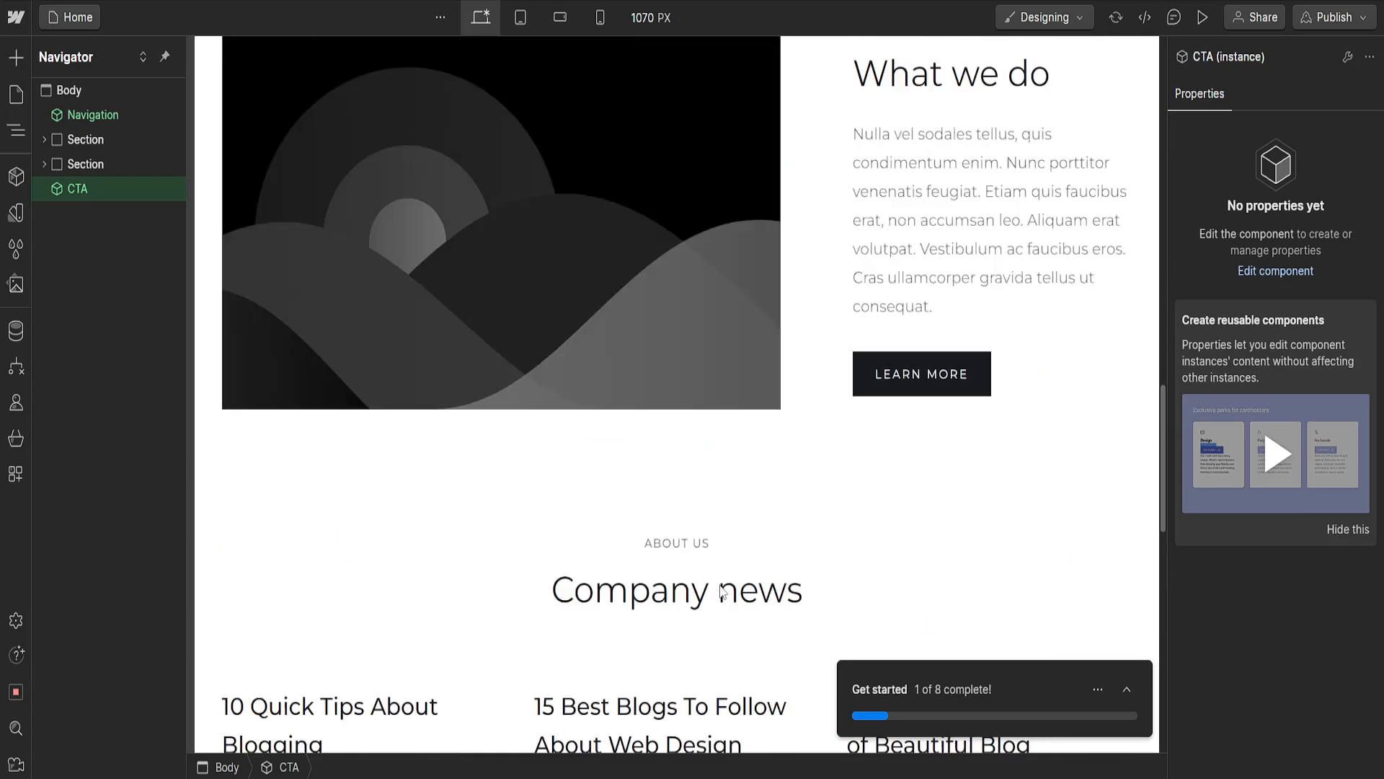
{"action": "scroll", "scroll_direction": "up", "scroll_amount": 3}
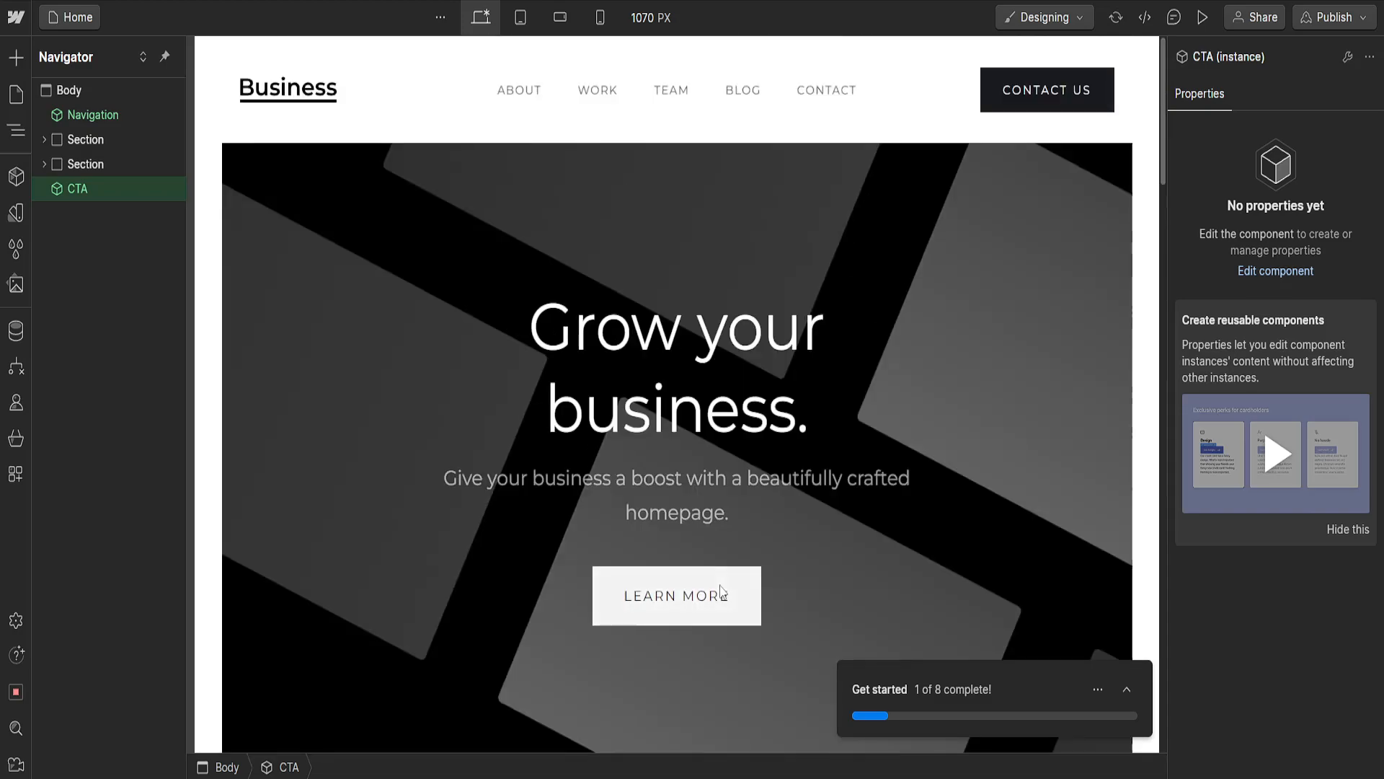
{"action": "mouse_move", "coordinate": [1012, 254]}
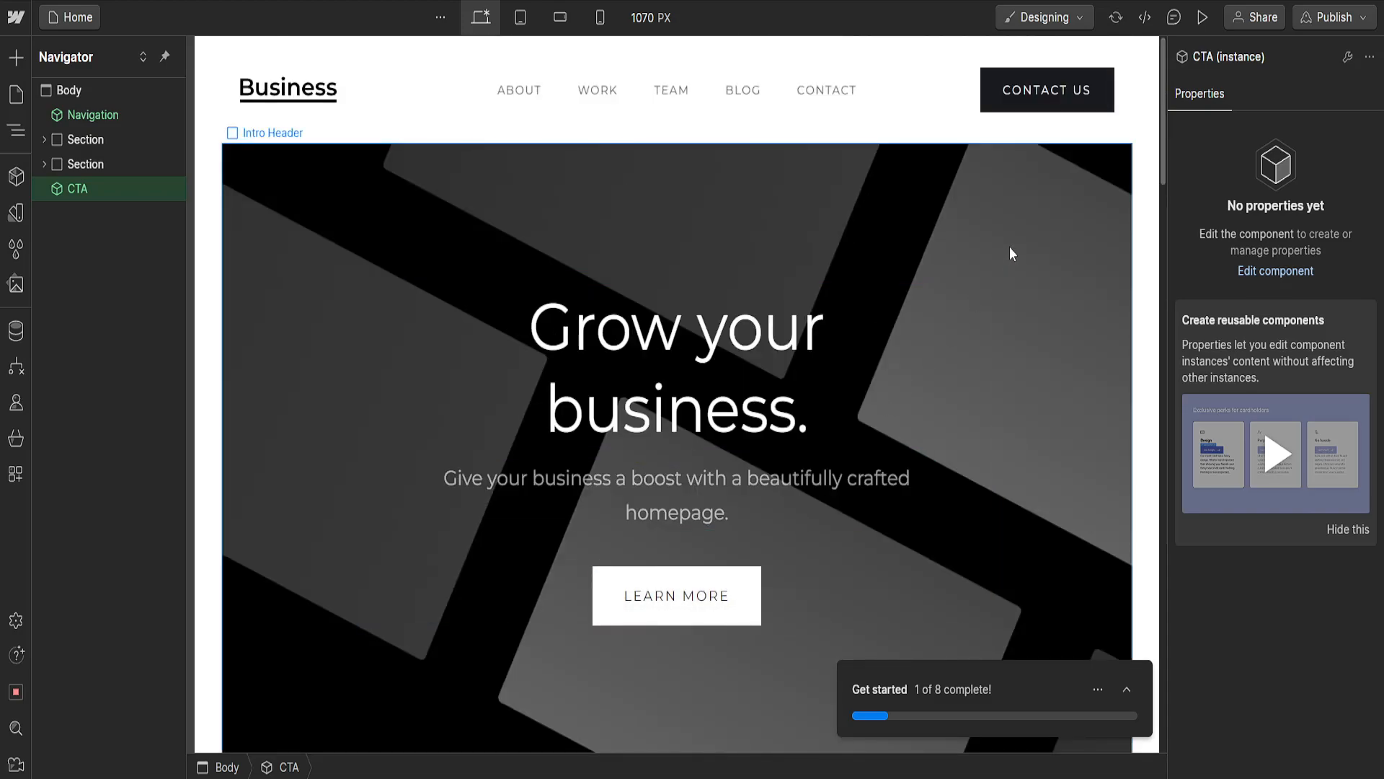